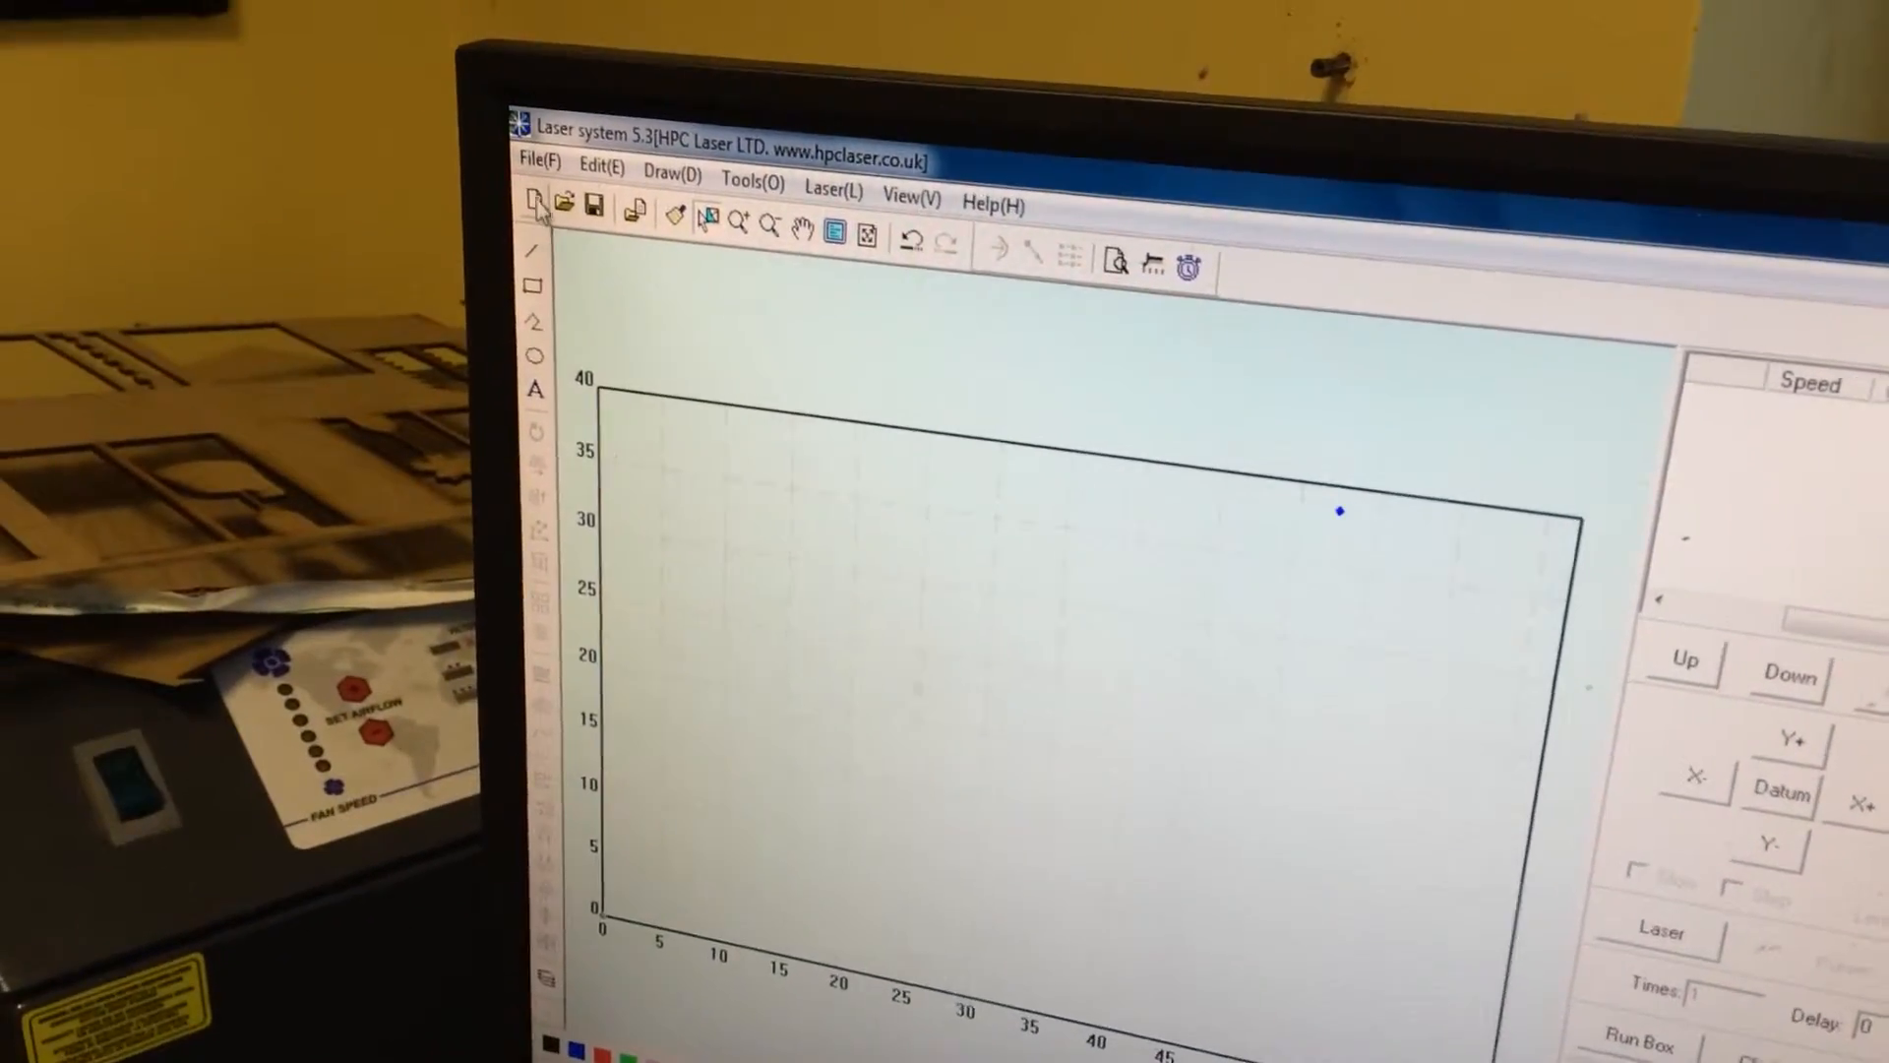
Choose Import... from the File menu to bring up the file browser
click(538, 160)
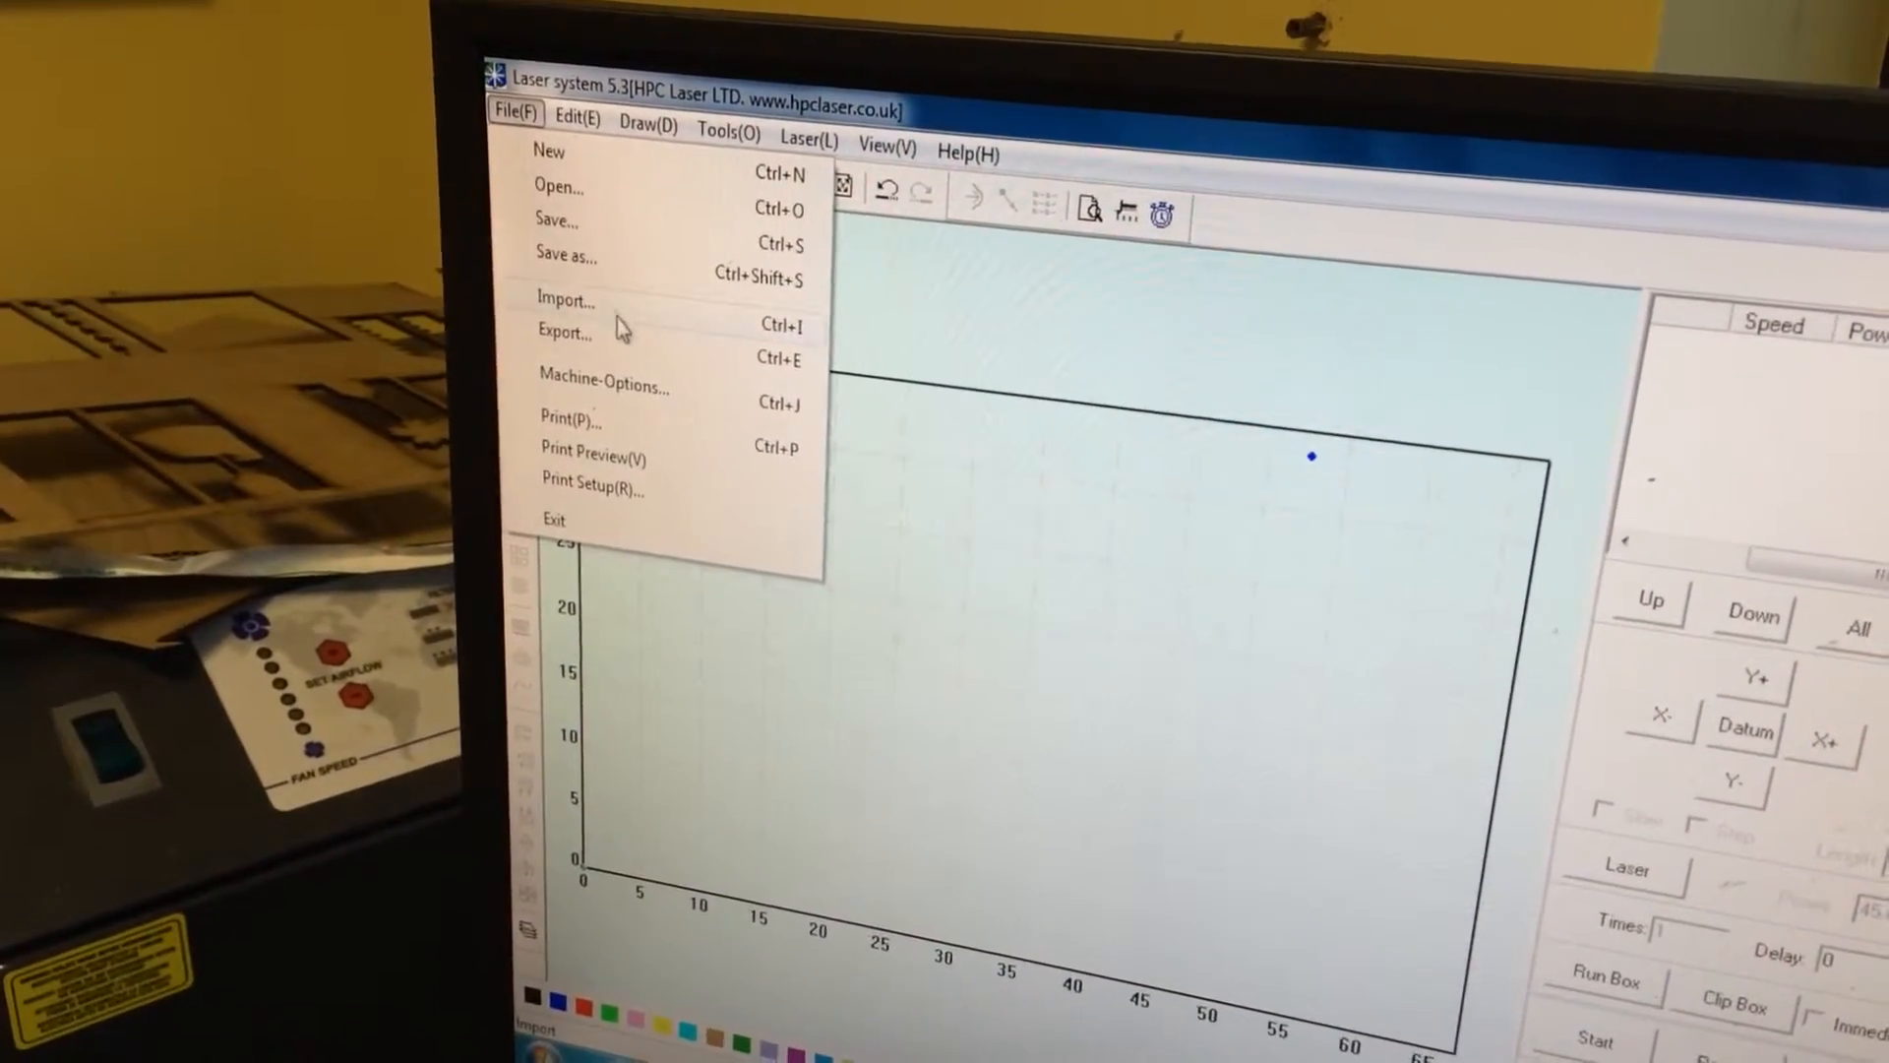
click(558, 187)
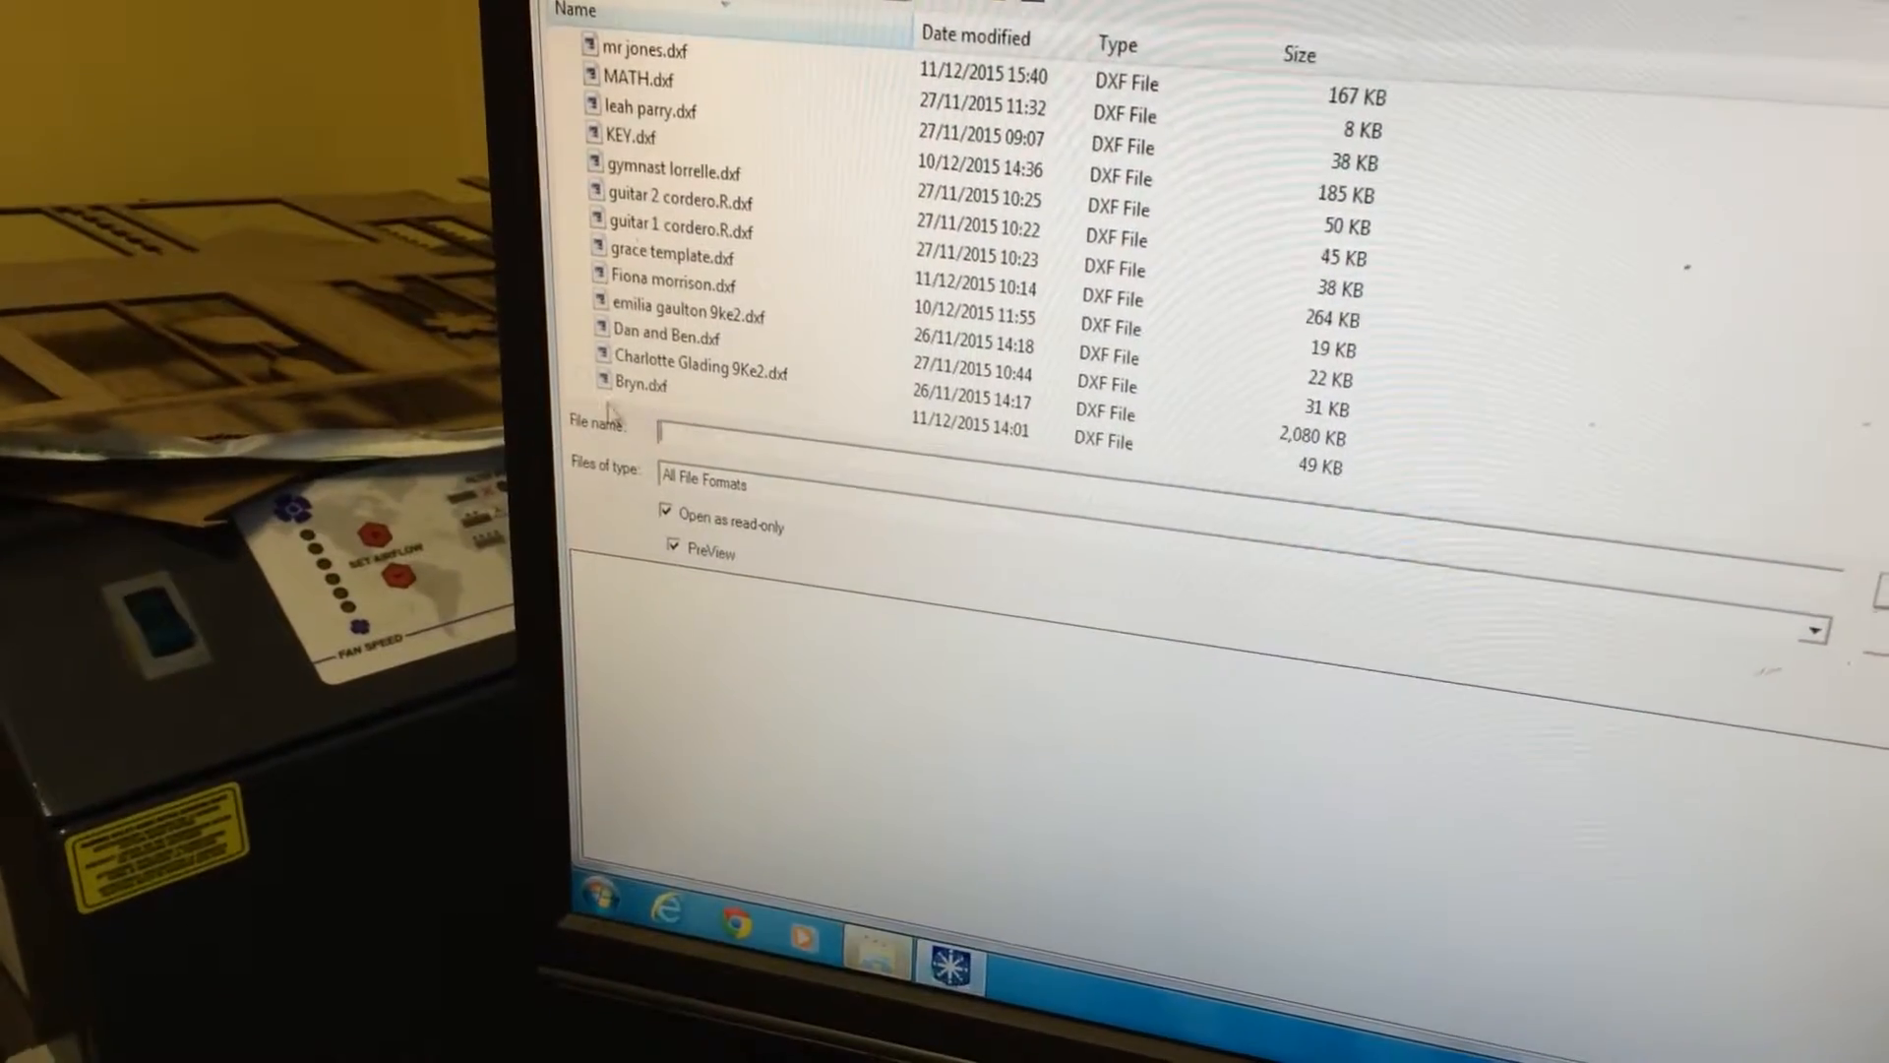
Import the mr jones.dxf design onto the work area
click(640, 50)
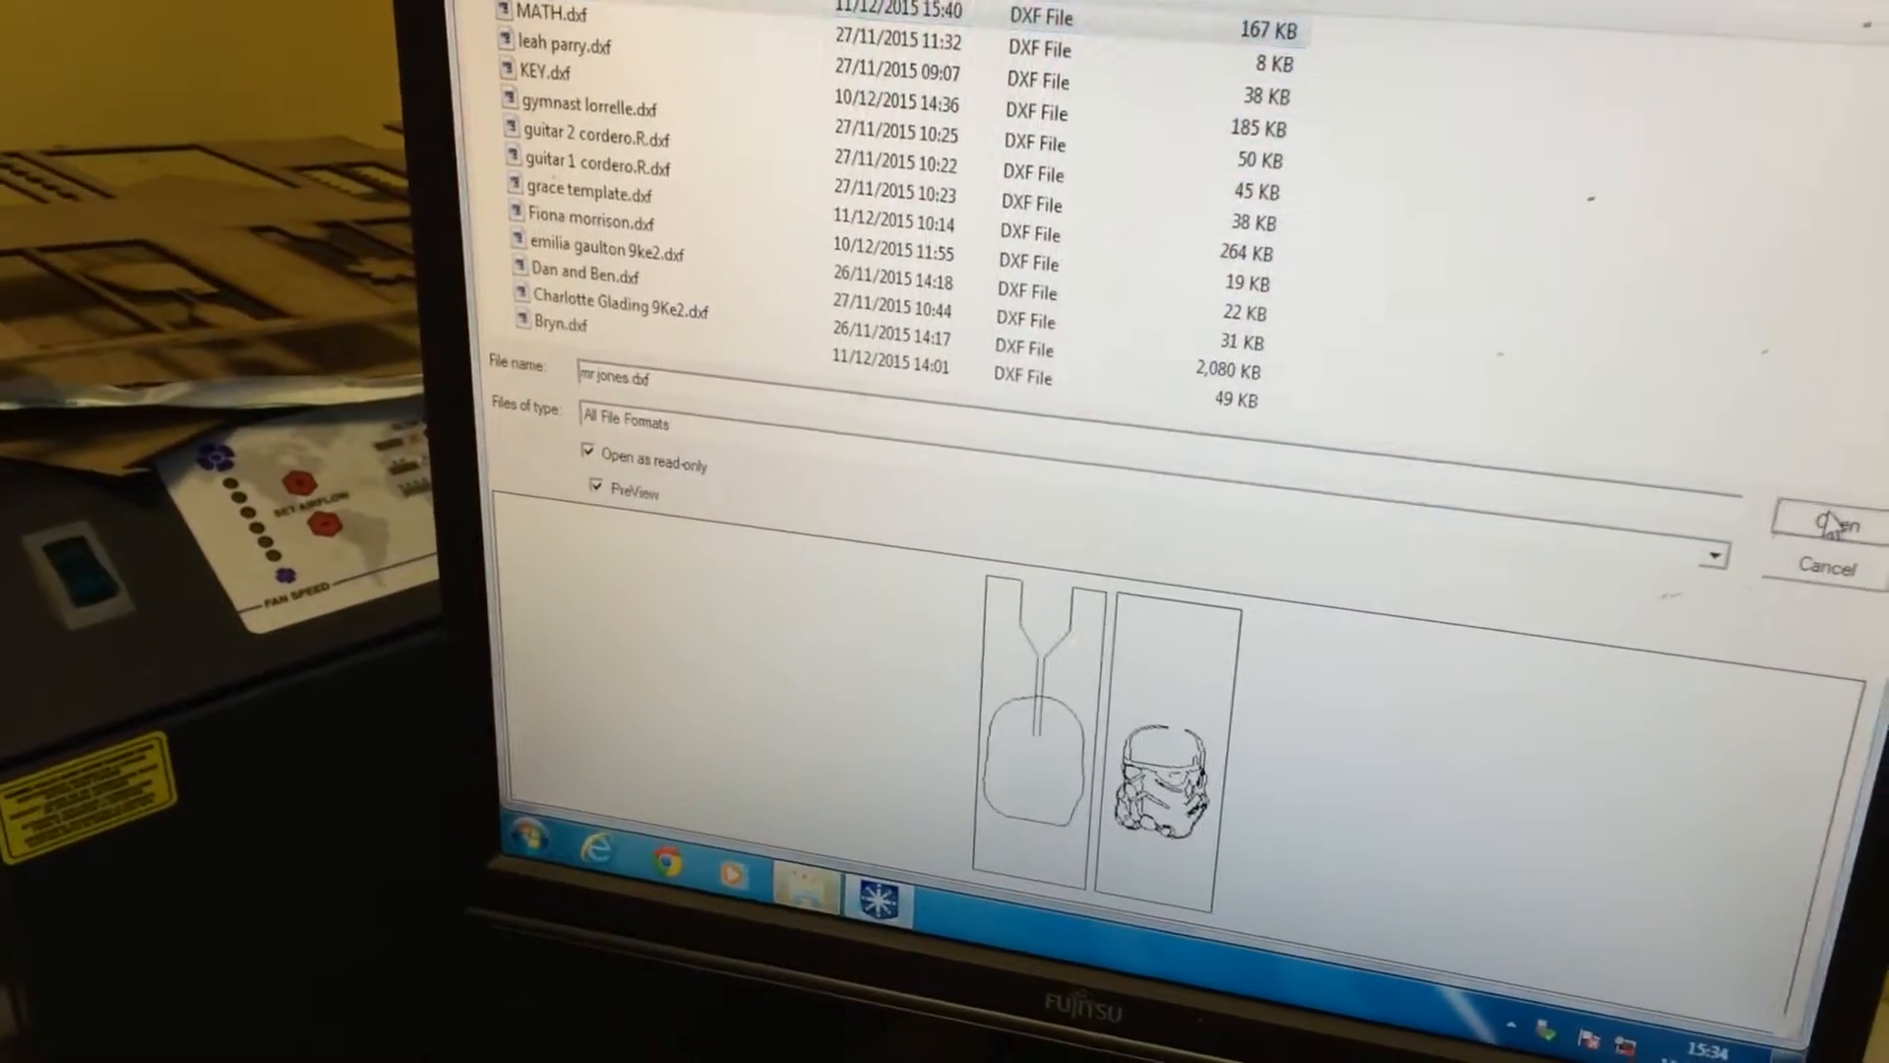
click(1827, 520)
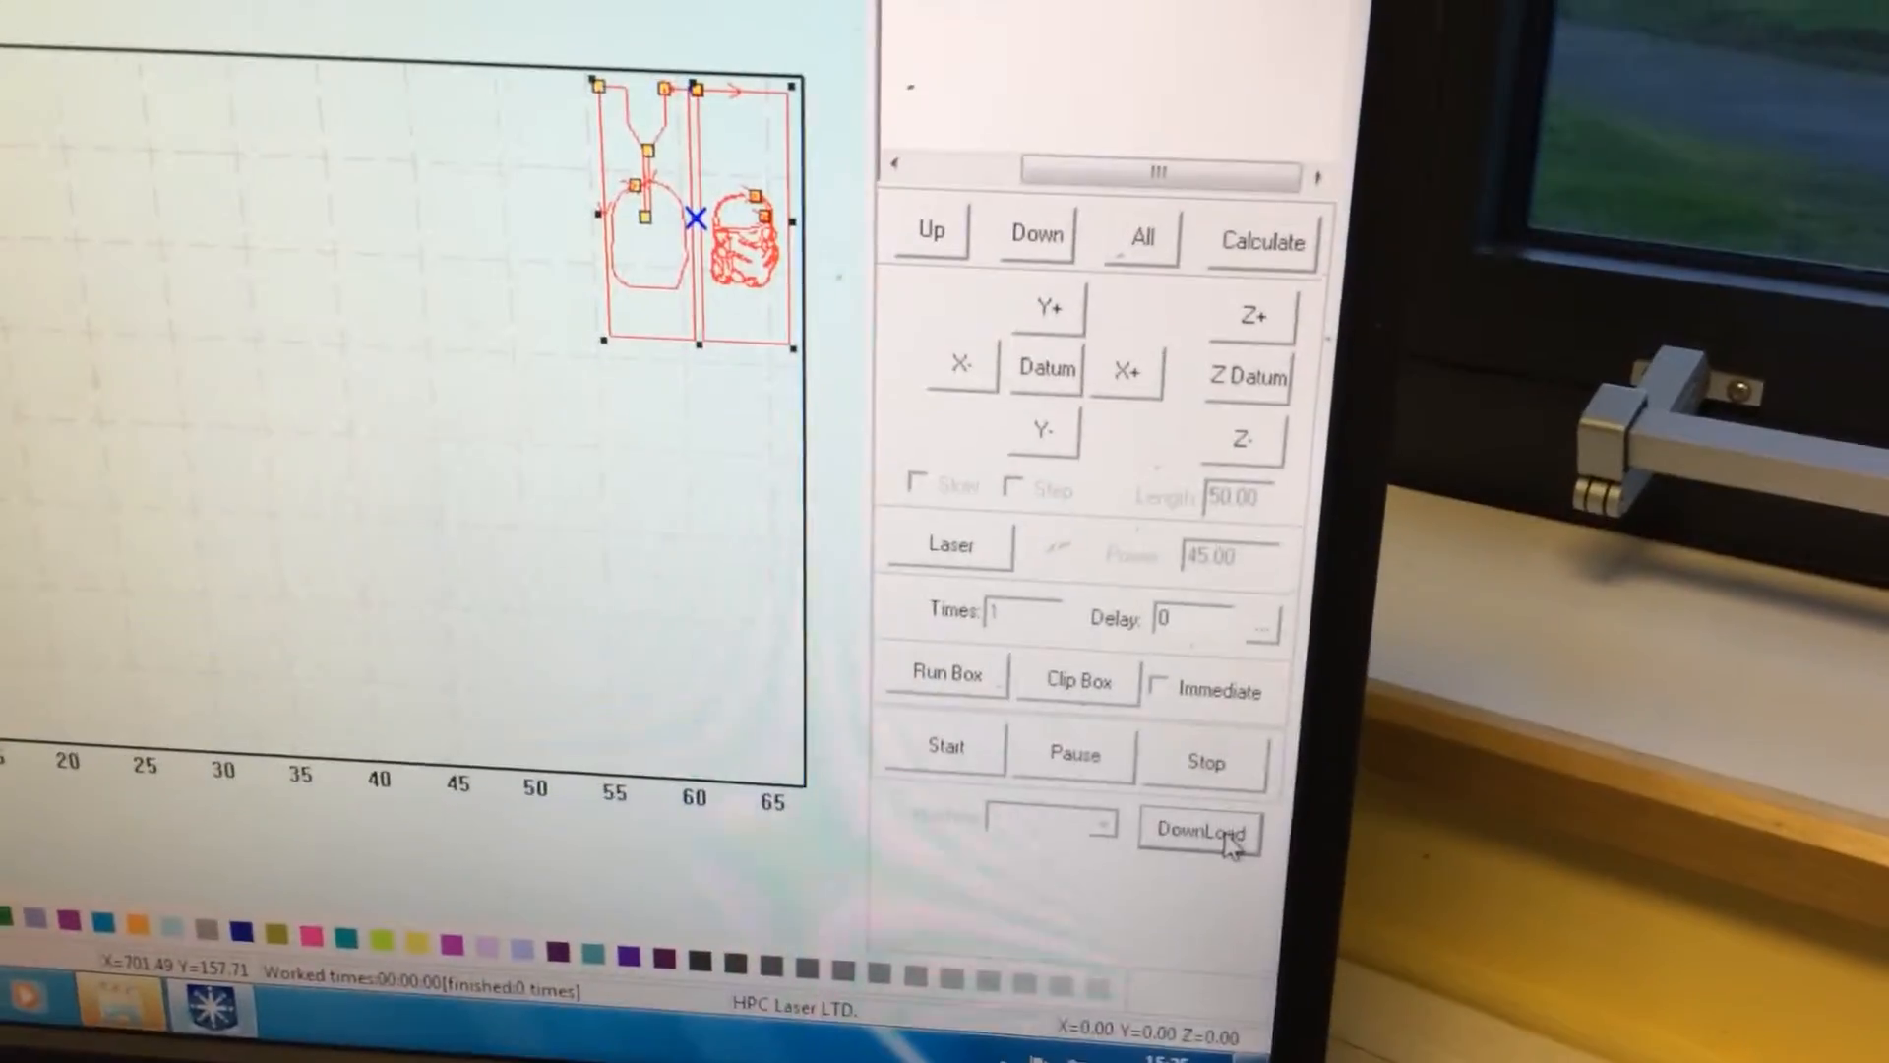
Download the current design to stand-alone memory as LASER.MOL, replacing the stored file
click(1198, 829)
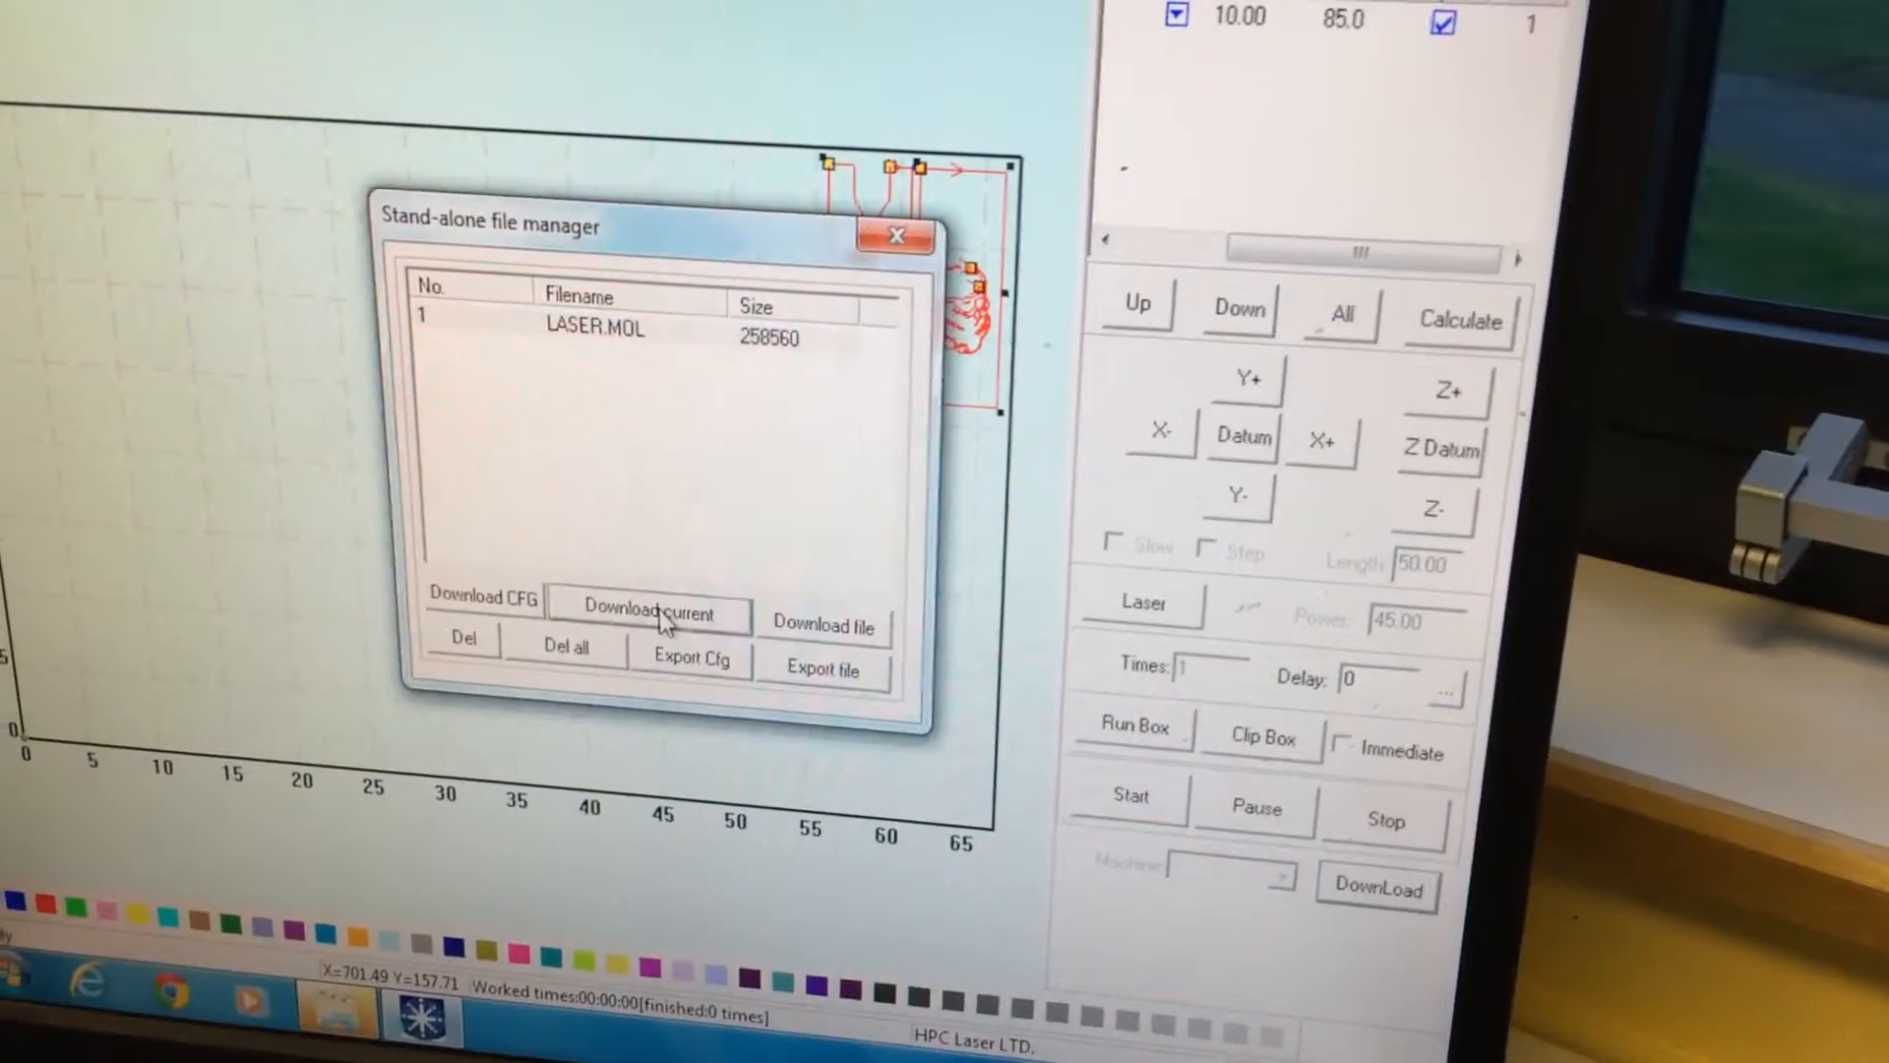
click(648, 614)
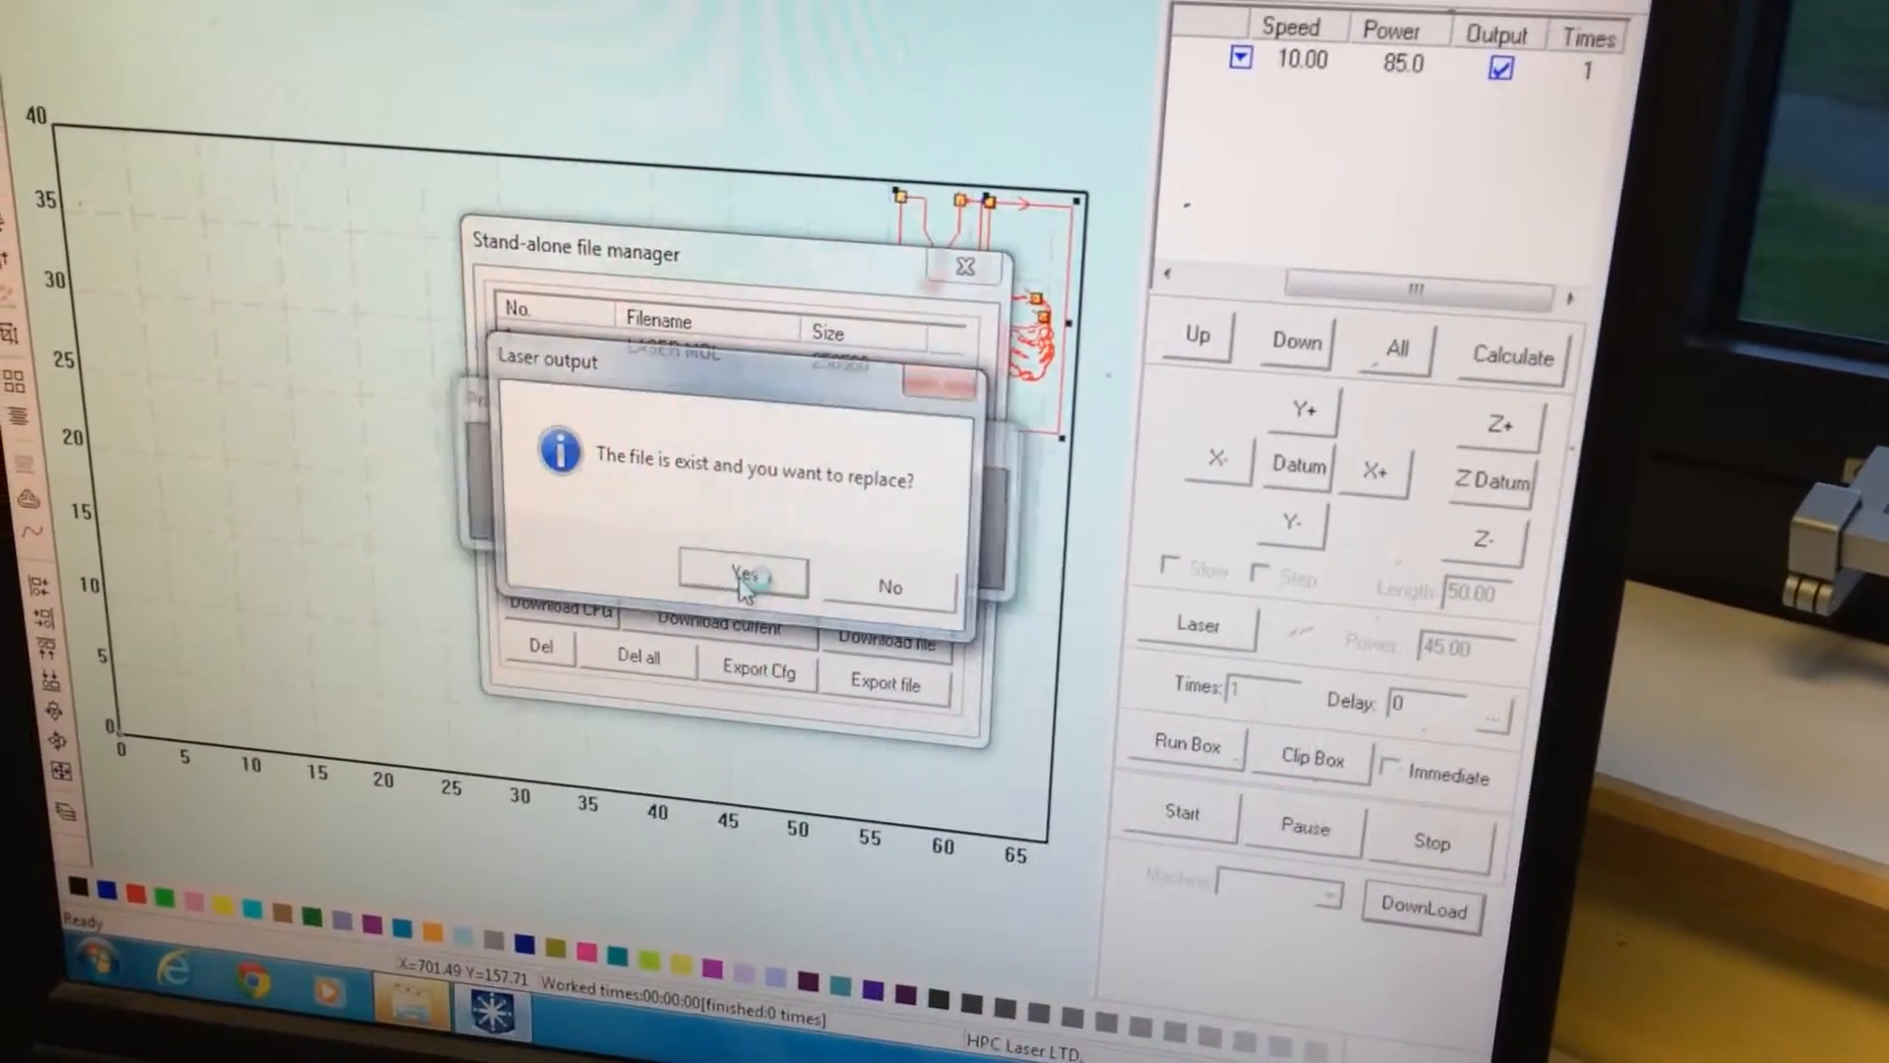
click(744, 575)
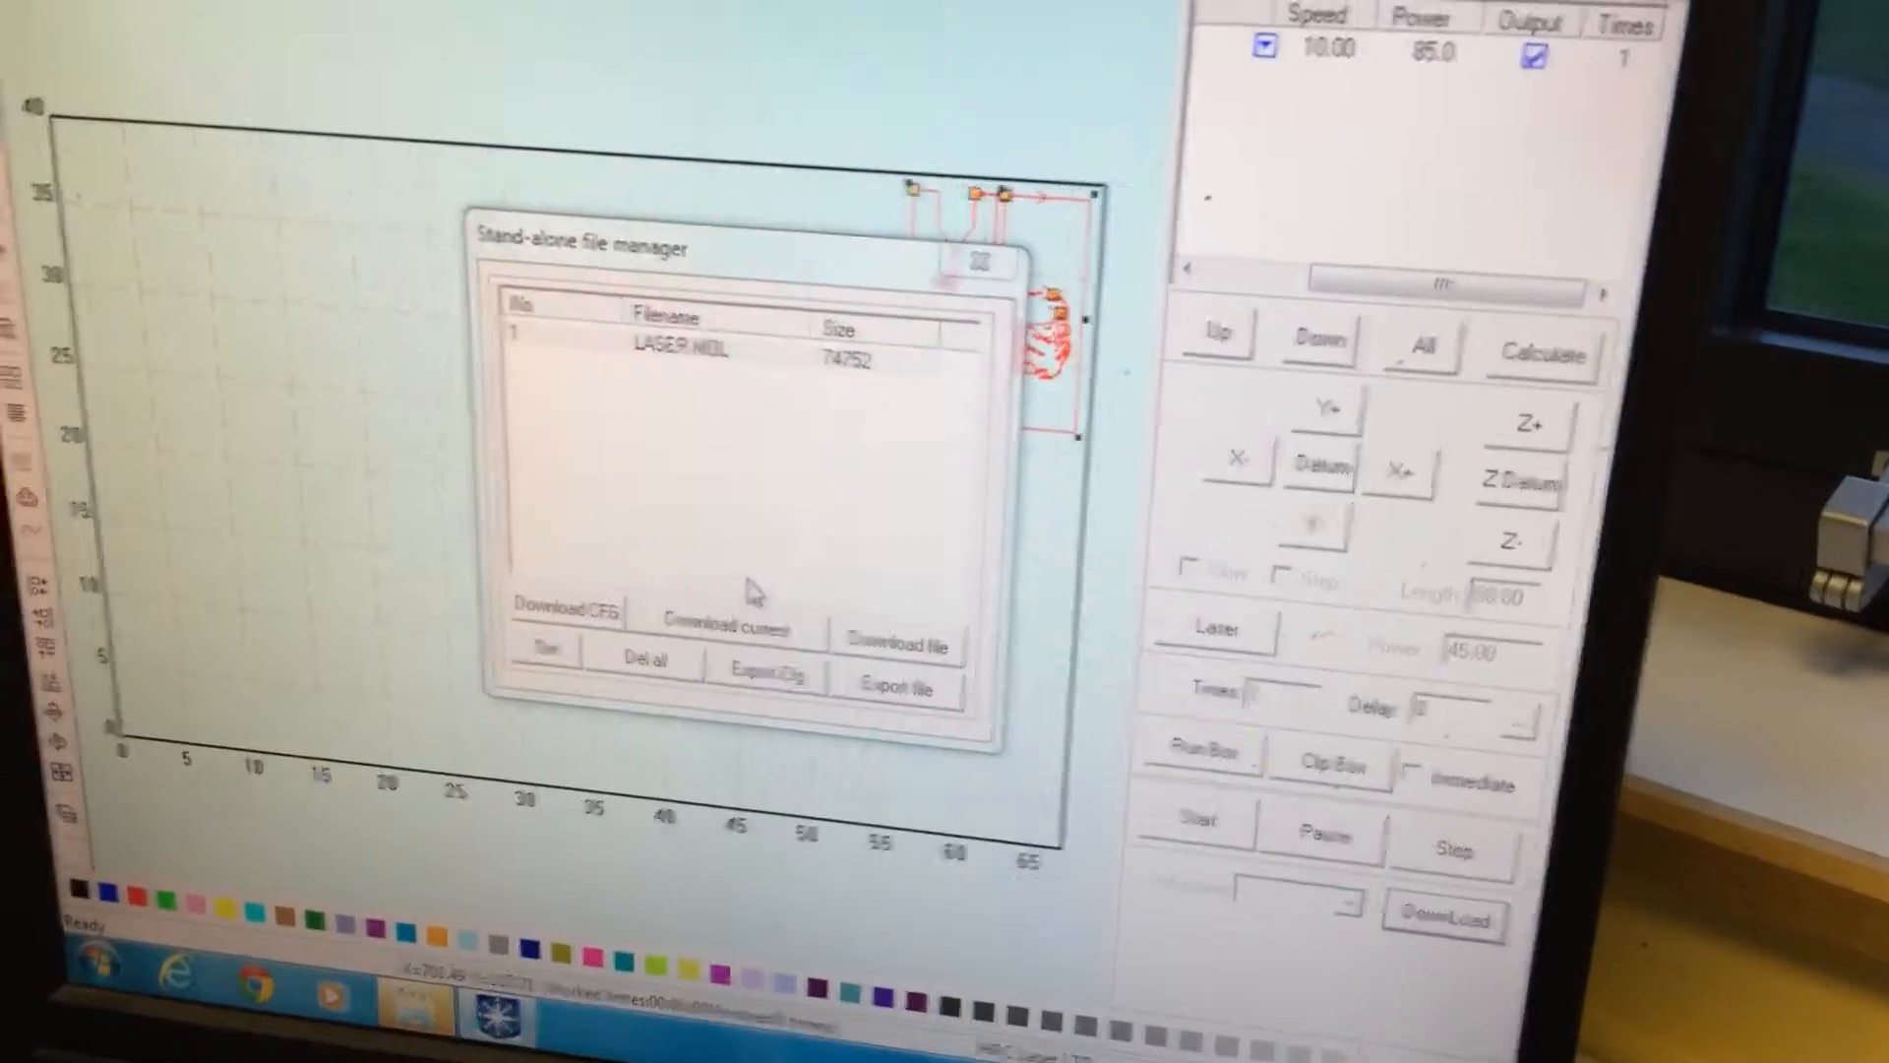